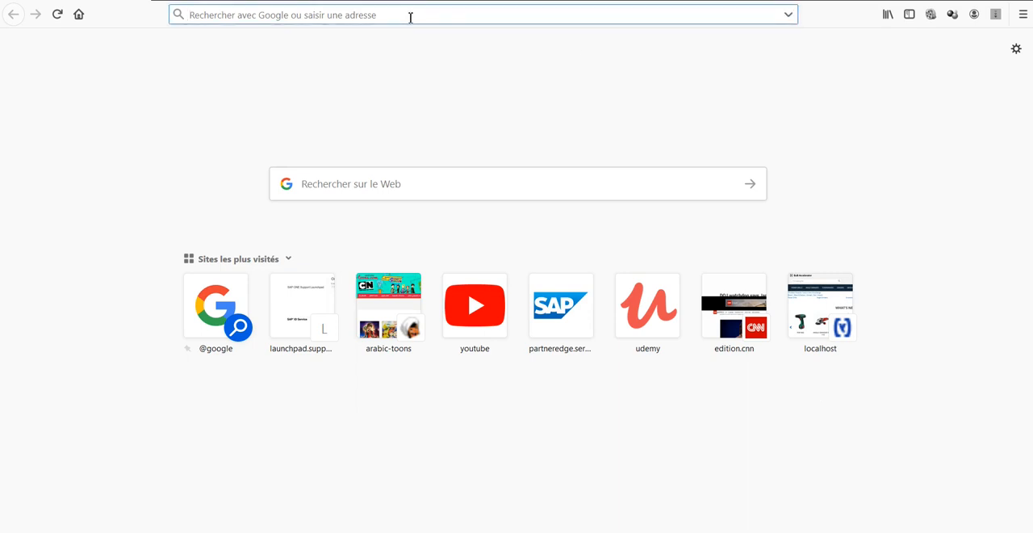
Load launchpad.support.sap.com/#/softwarecenter and dismiss the master password prompt.
text(https://launchpad.support.sap.com/#/softwarecenter)
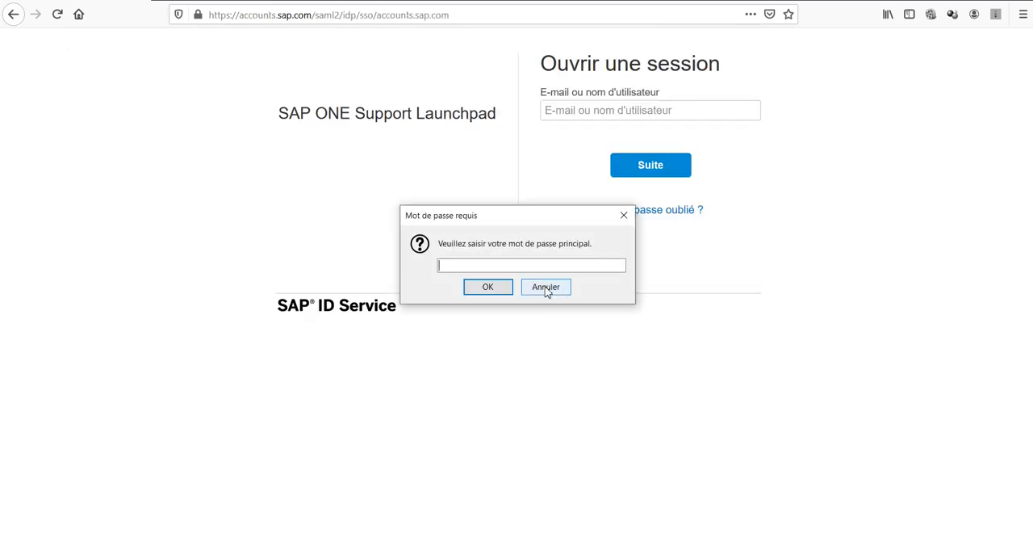
click(546, 287)
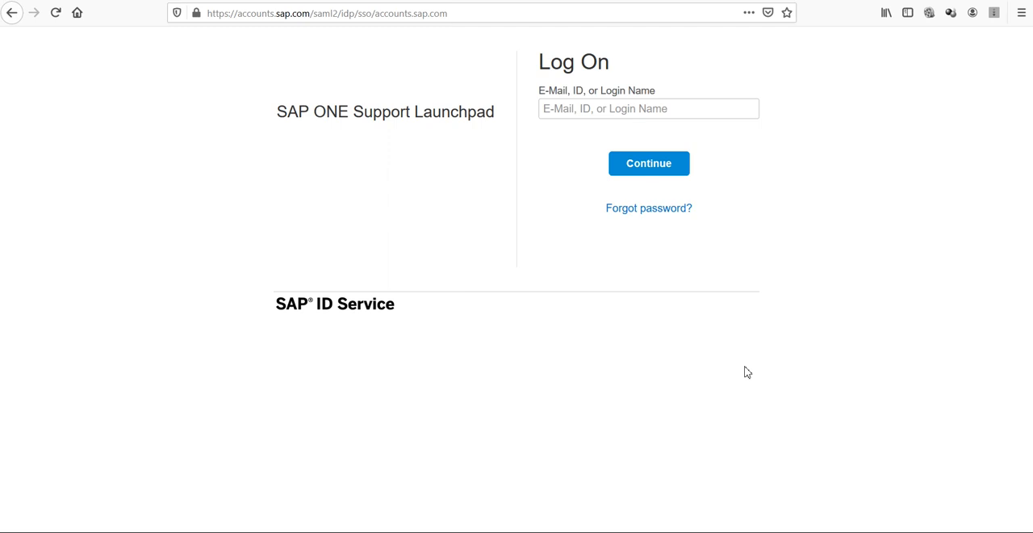
Log on with the S0 login ID and its password to reach the launchpad home.
click(649, 108)
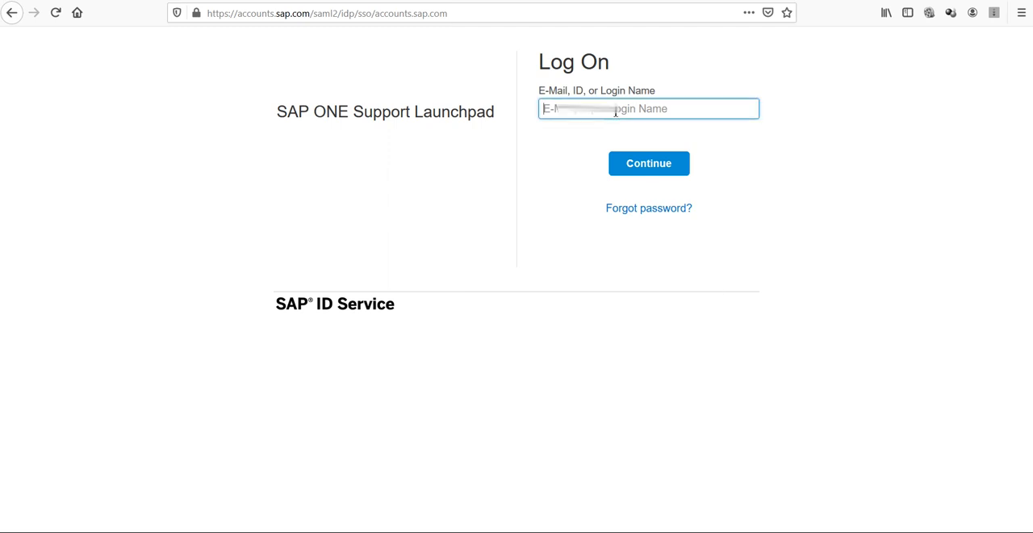
text(S0)
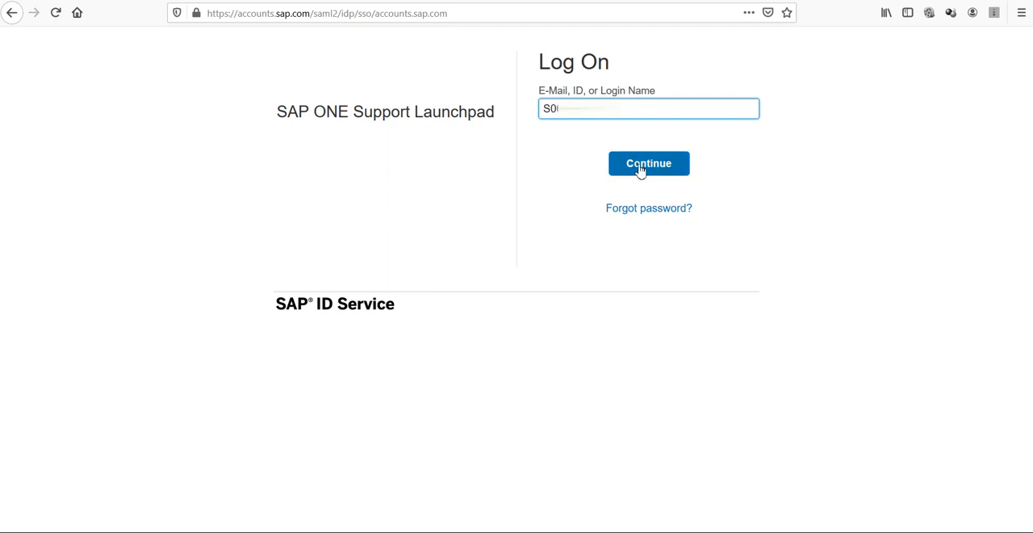
click(648, 163)
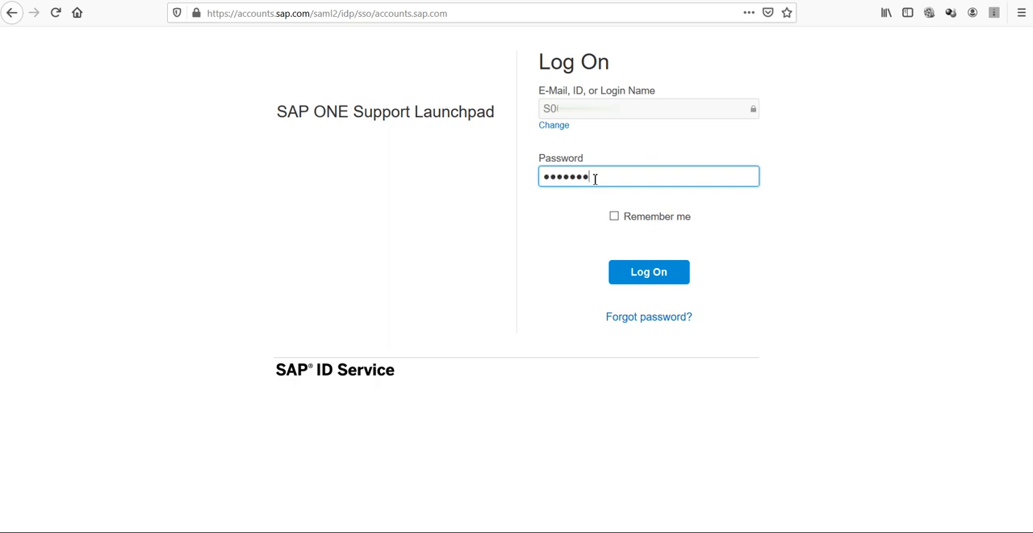
text(•)
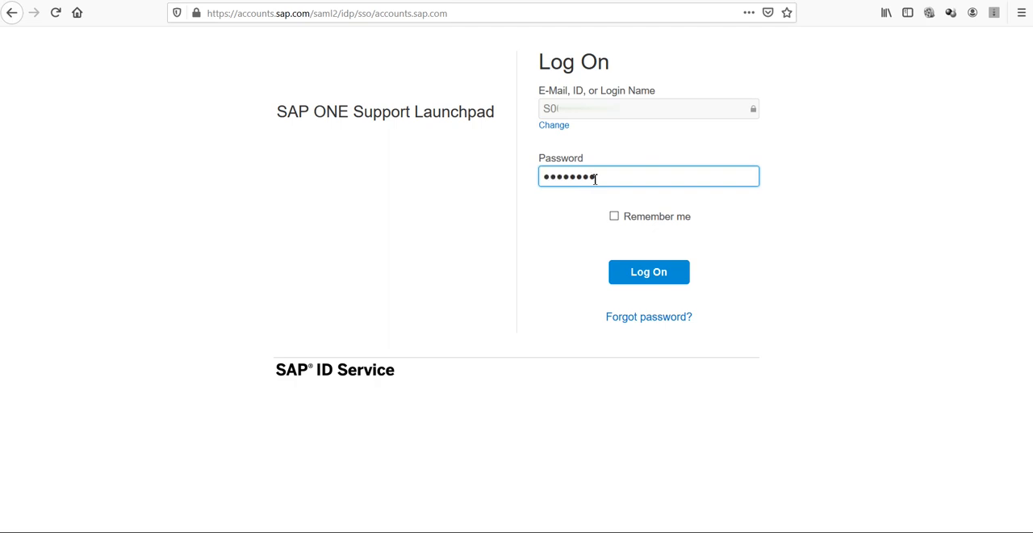
click(648, 271)
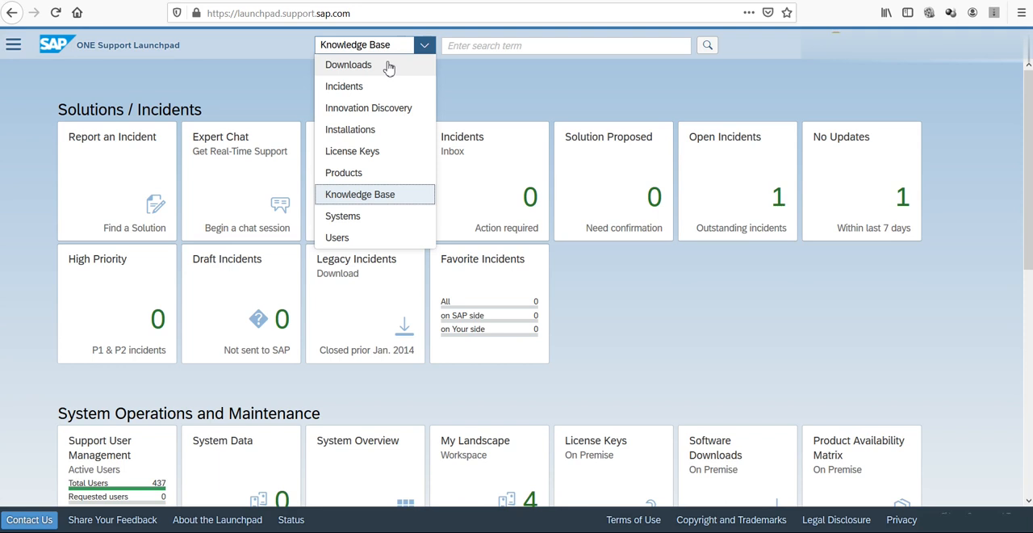
Run a Downloads-category search for "SAP Commerce".
click(349, 64)
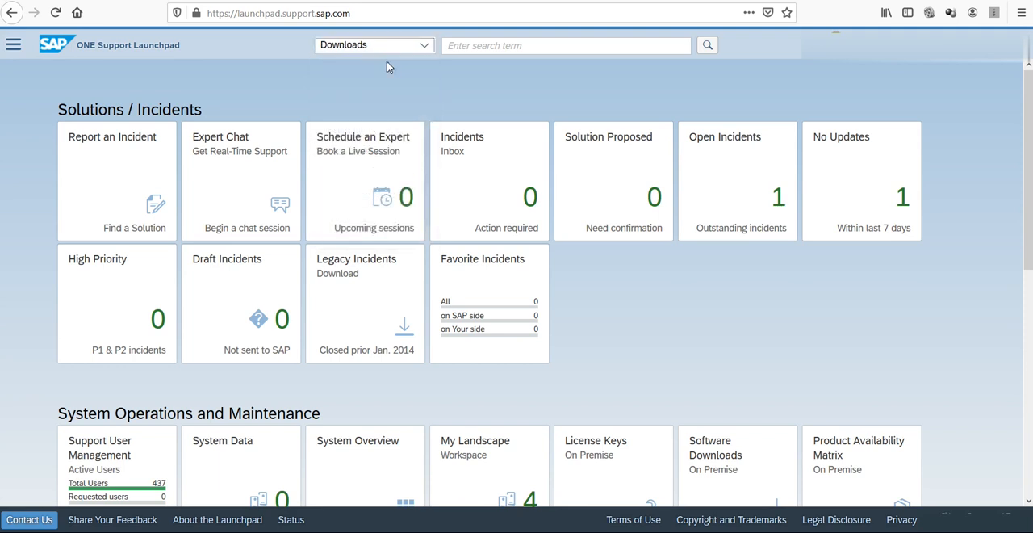
click(565, 46)
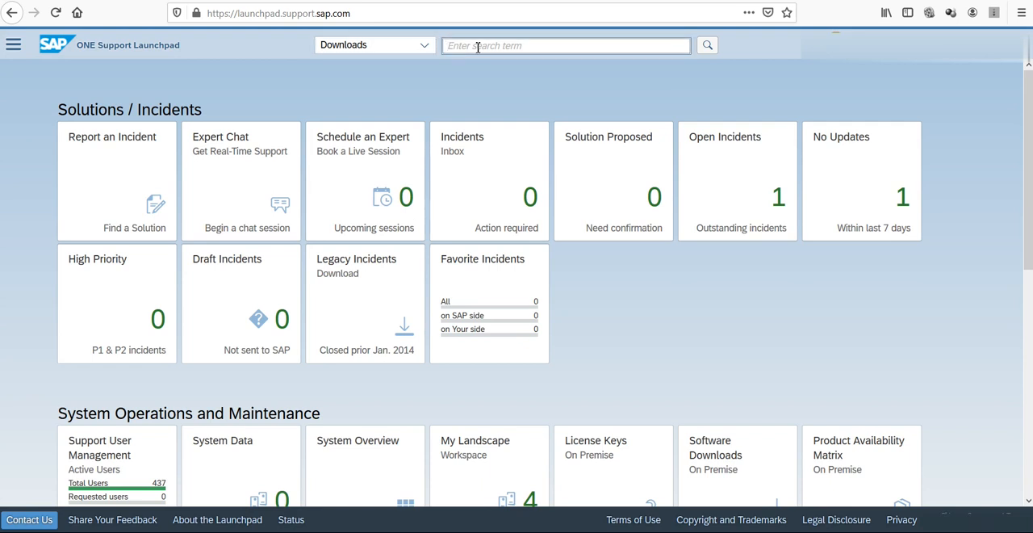
text(SAP Commerce)
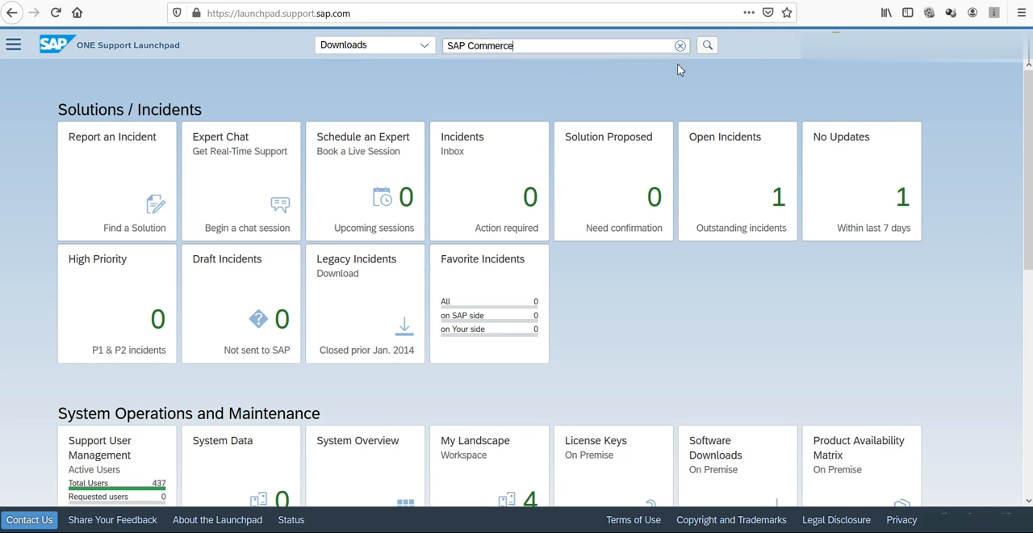
click(706, 45)
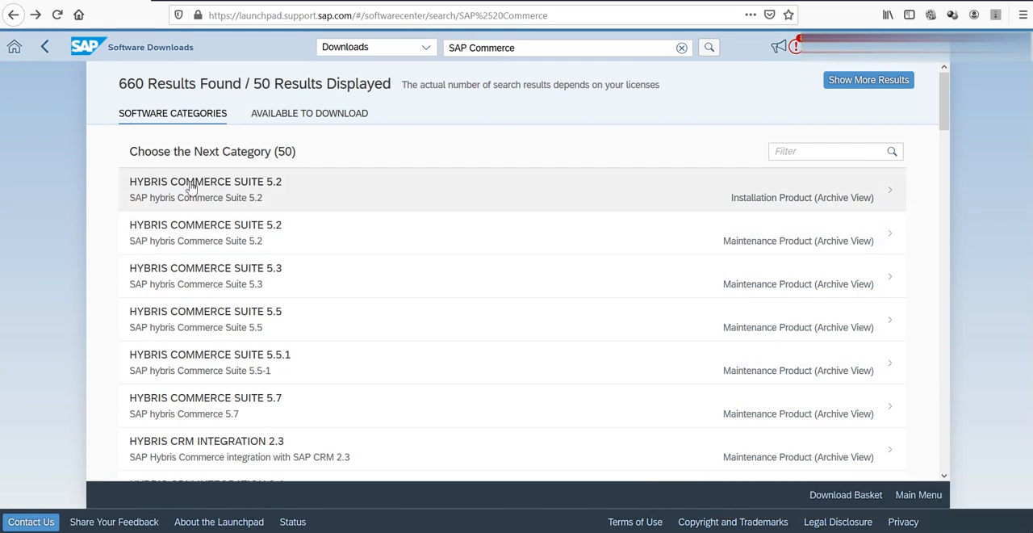
mouse_move(187, 191)
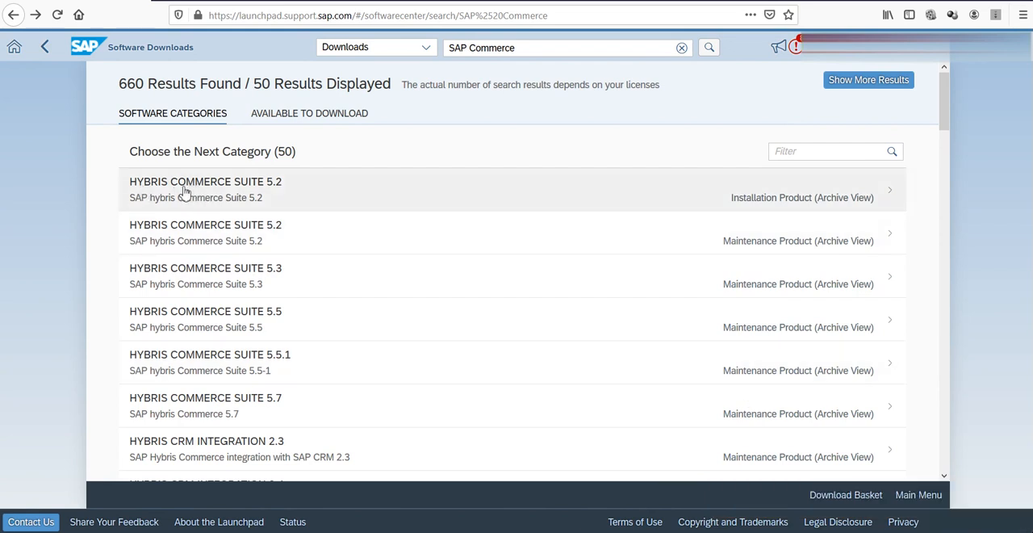
mouse_move(271, 197)
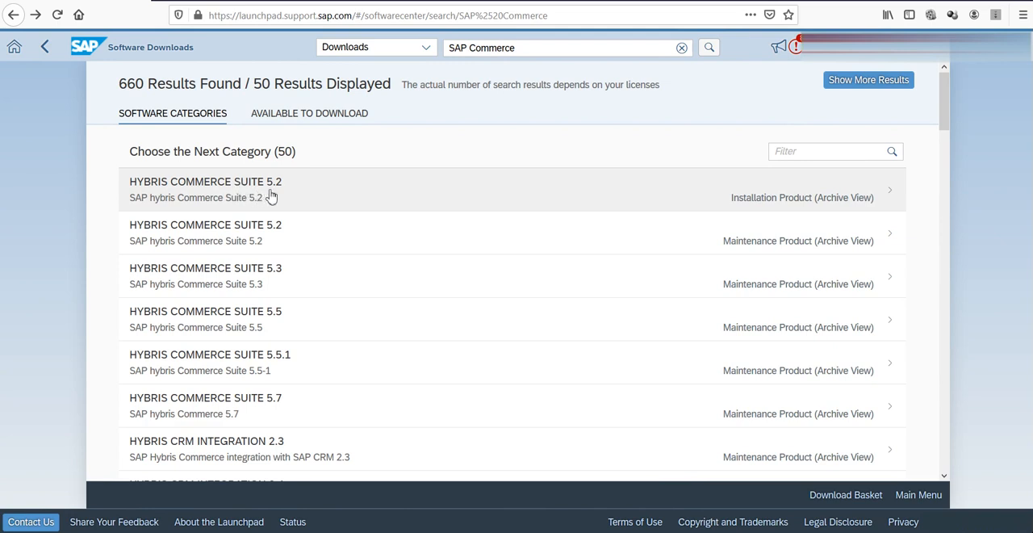
mouse_move(271, 187)
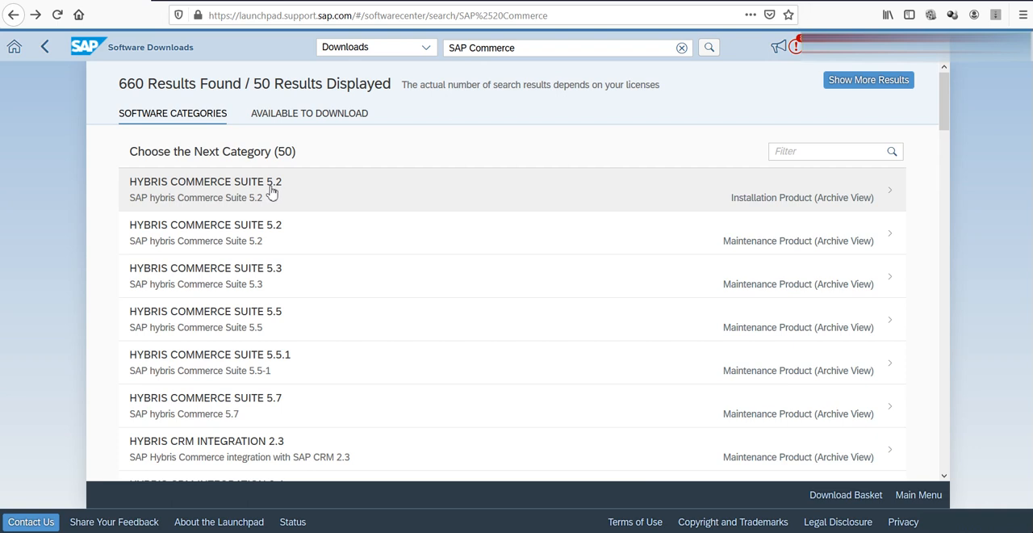
mouse_move(290, 192)
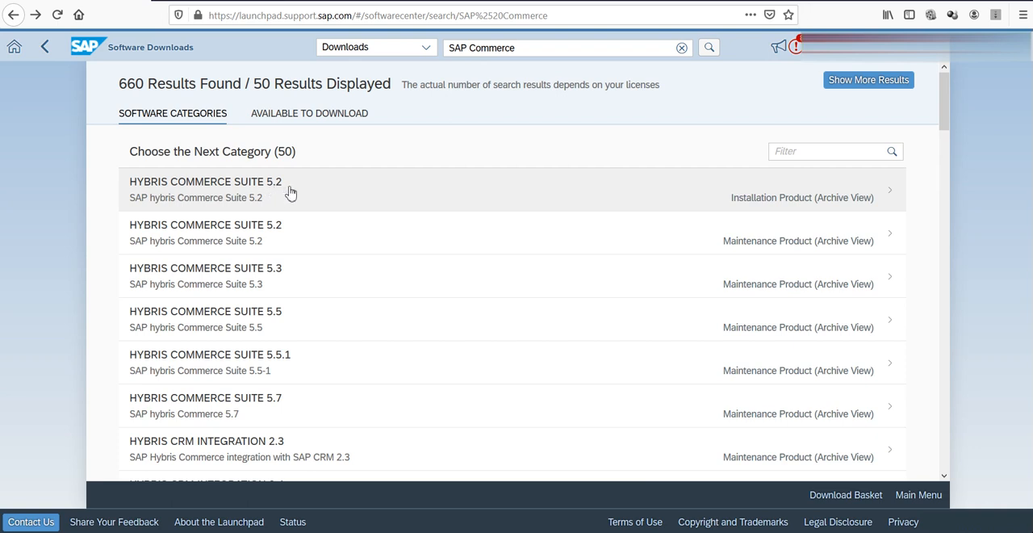
mouse_move(284, 192)
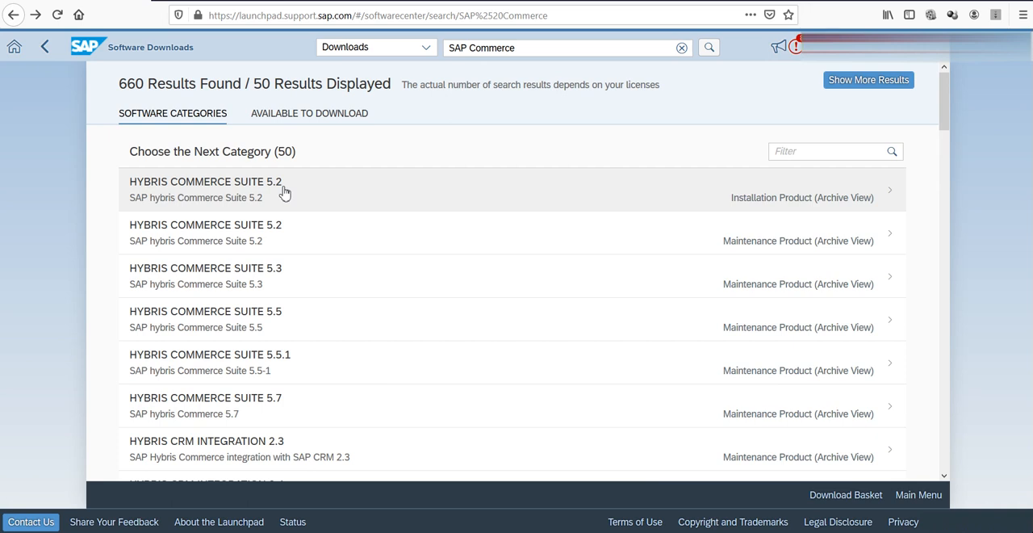
mouse_move(275, 287)
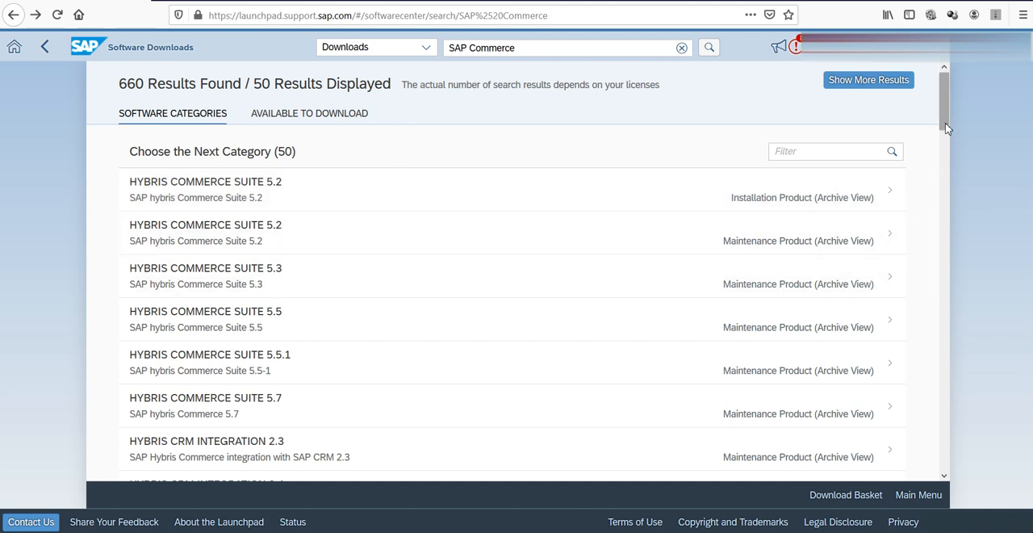
Scroll the results down to the SAP COMMERCE installation product entry.
scroll(down, 3)
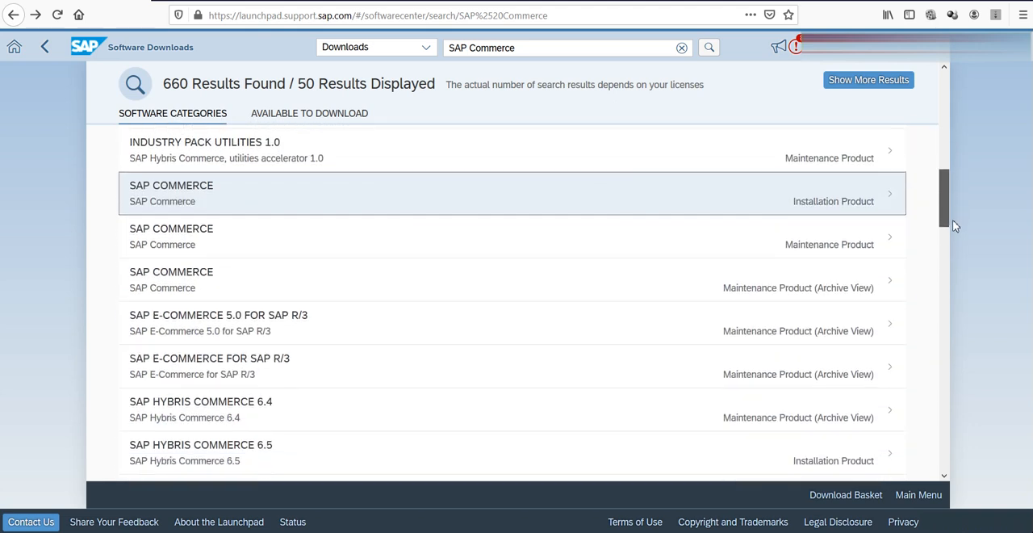
scroll(down, 3)
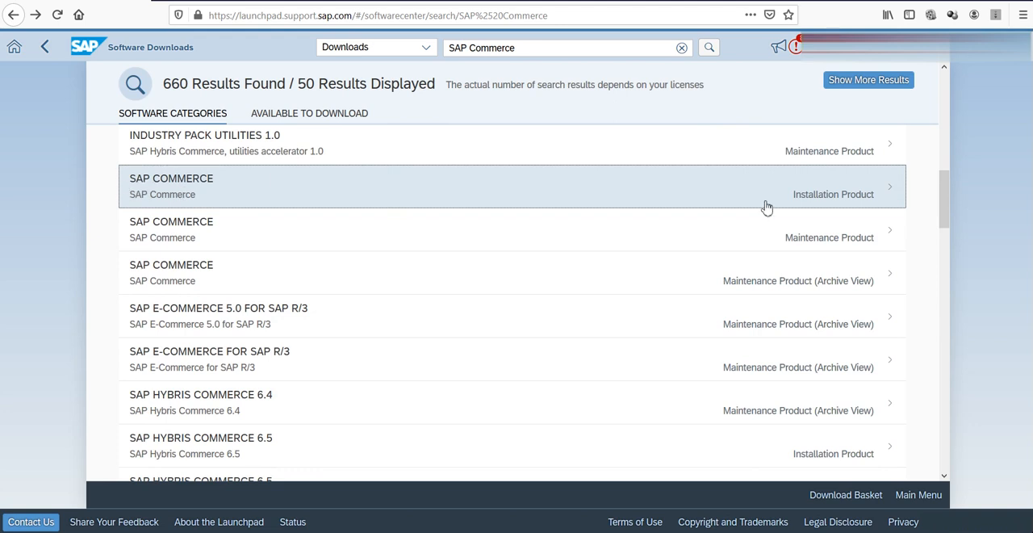
mouse_move(855, 208)
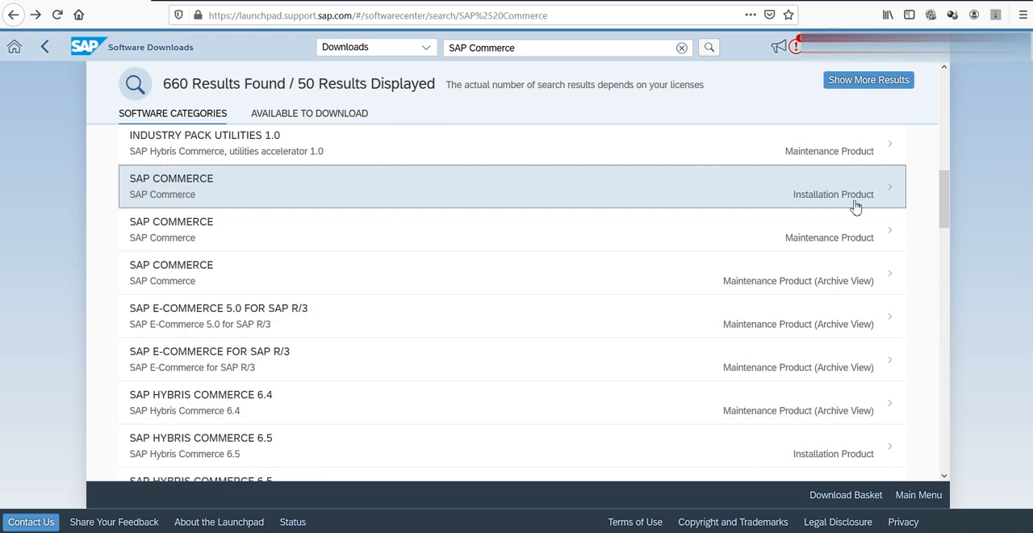
mouse_move(819, 201)
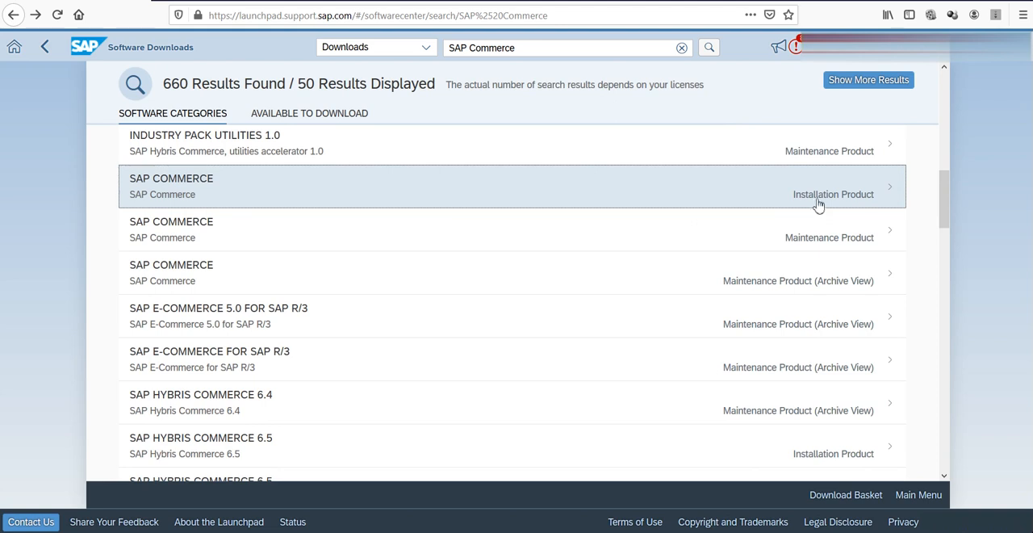
mouse_move(852, 205)
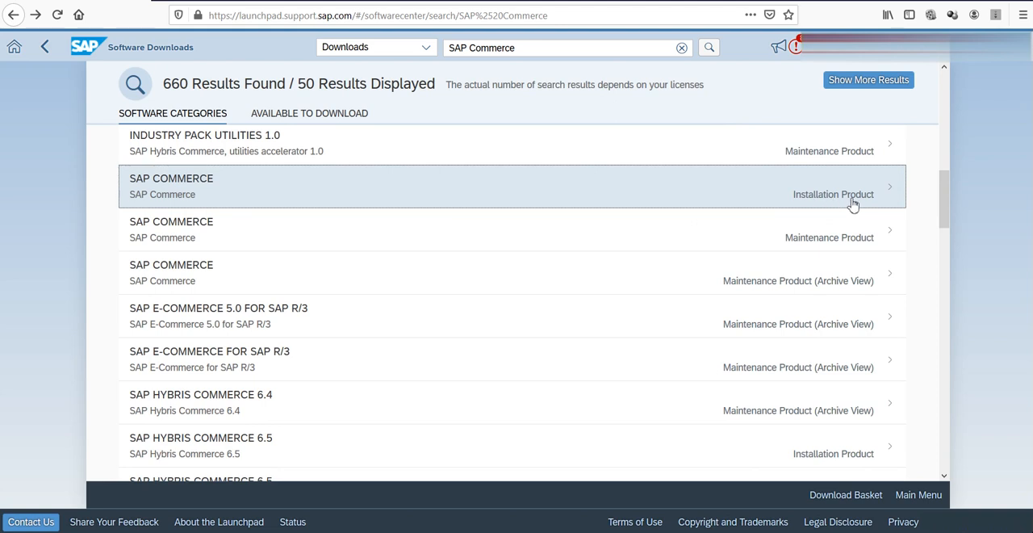
mouse_move(835, 245)
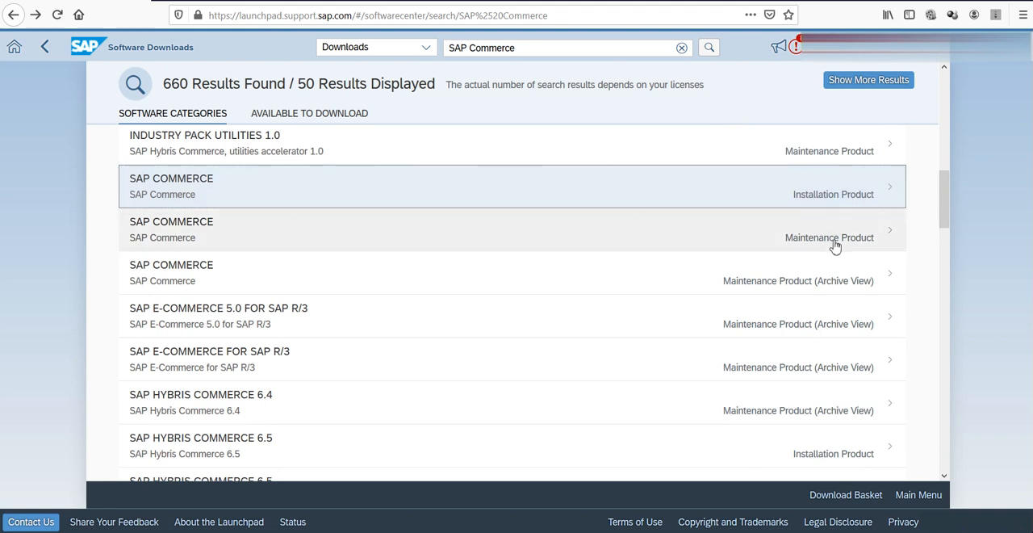
mouse_move(836, 212)
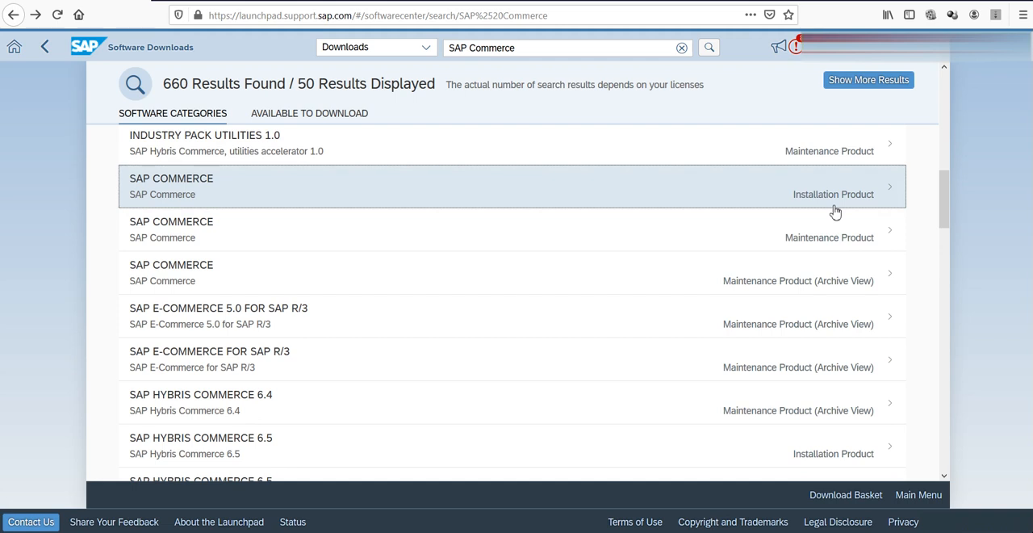
mouse_move(831, 242)
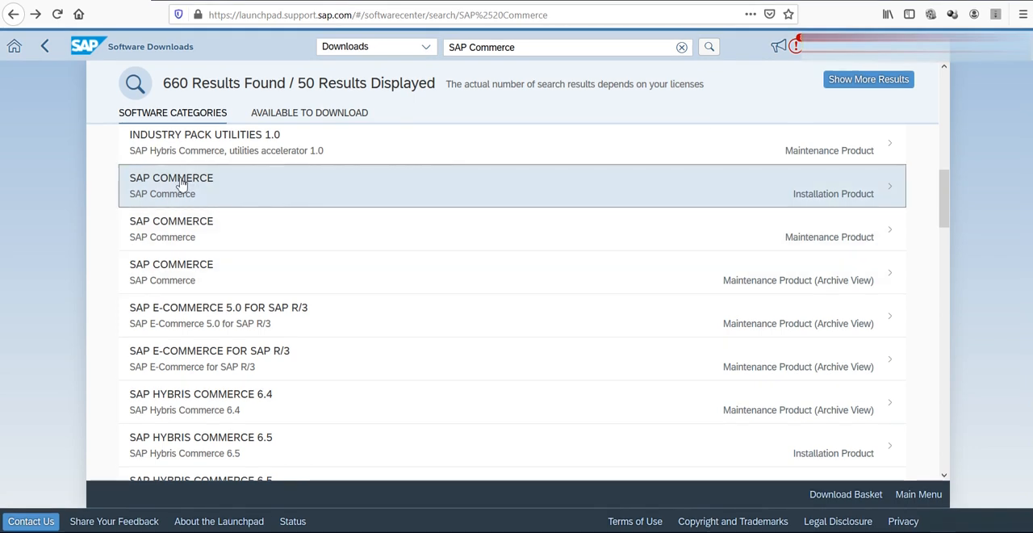
Navigate into SAP COMMERCE (Installation Product) 1905, review INFO, and return to its downloads.
click(171, 185)
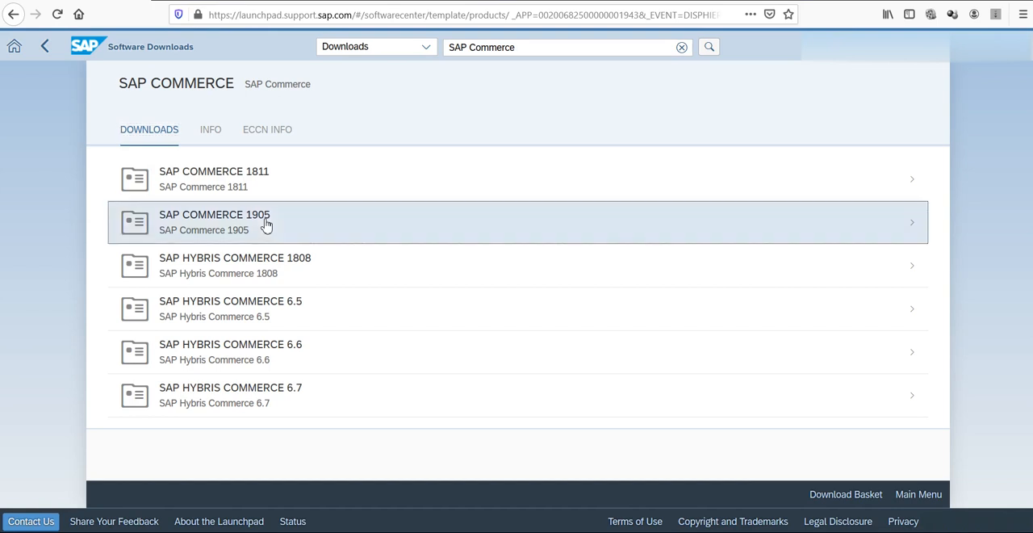
click(213, 223)
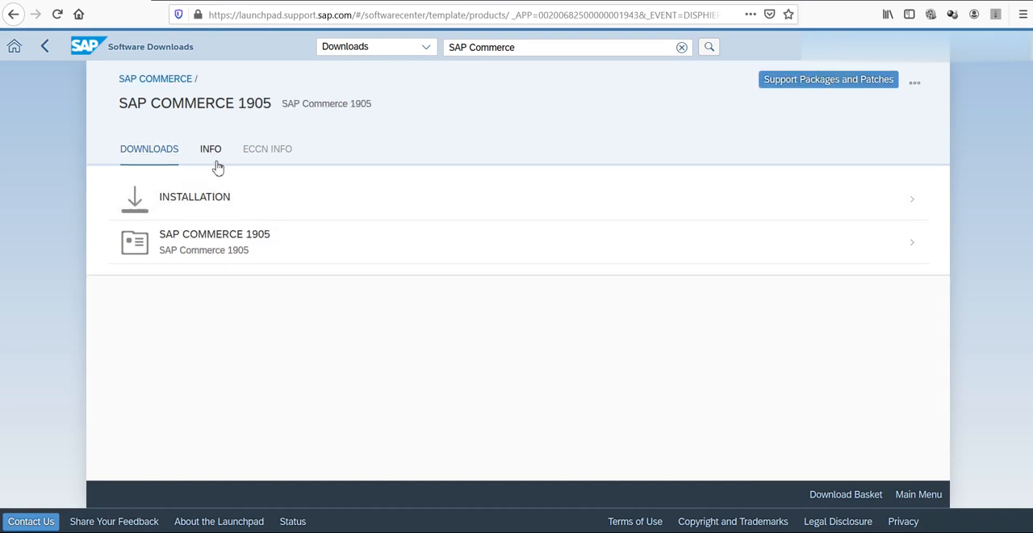
click(209, 149)
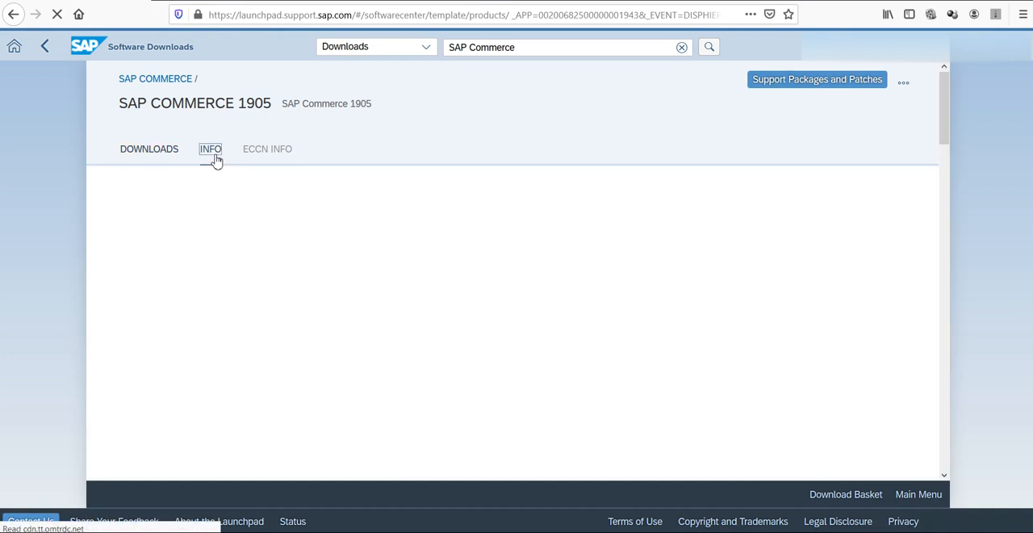
click(210, 149)
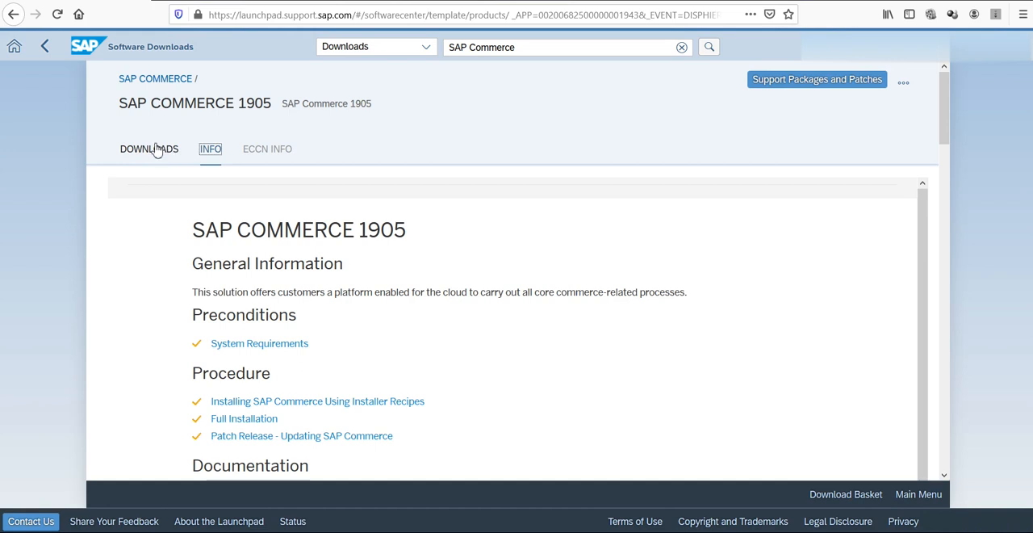
click(149, 149)
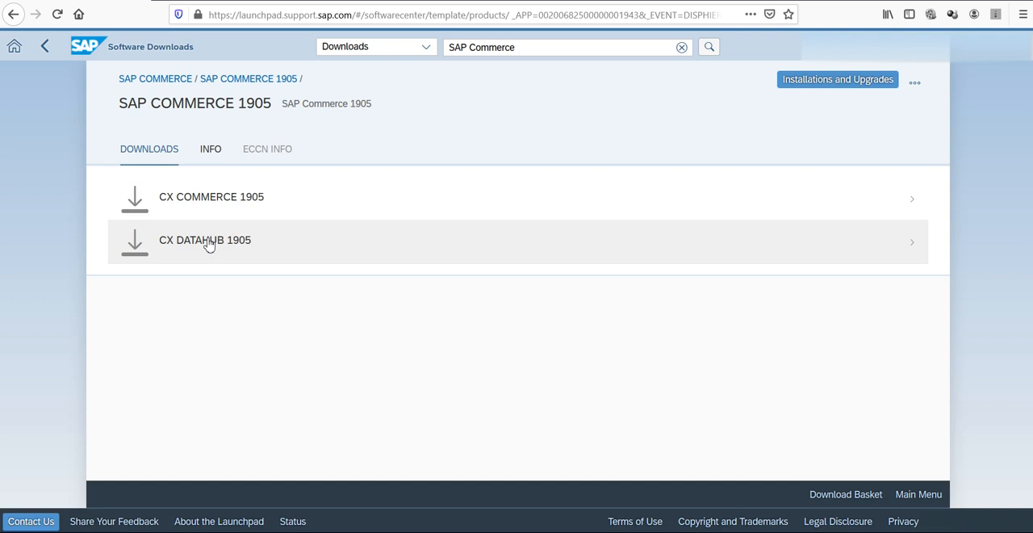
mouse_move(206, 209)
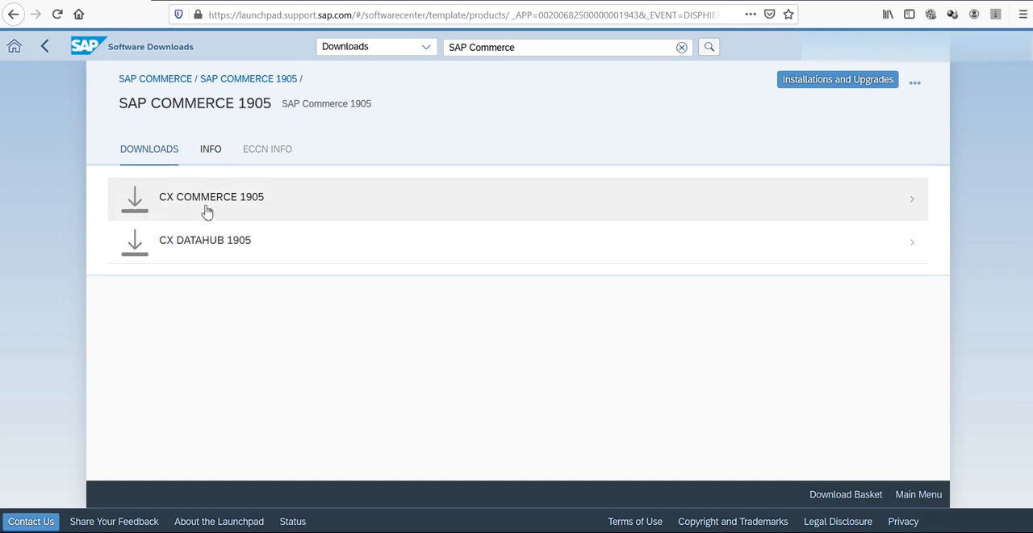
mouse_move(165, 208)
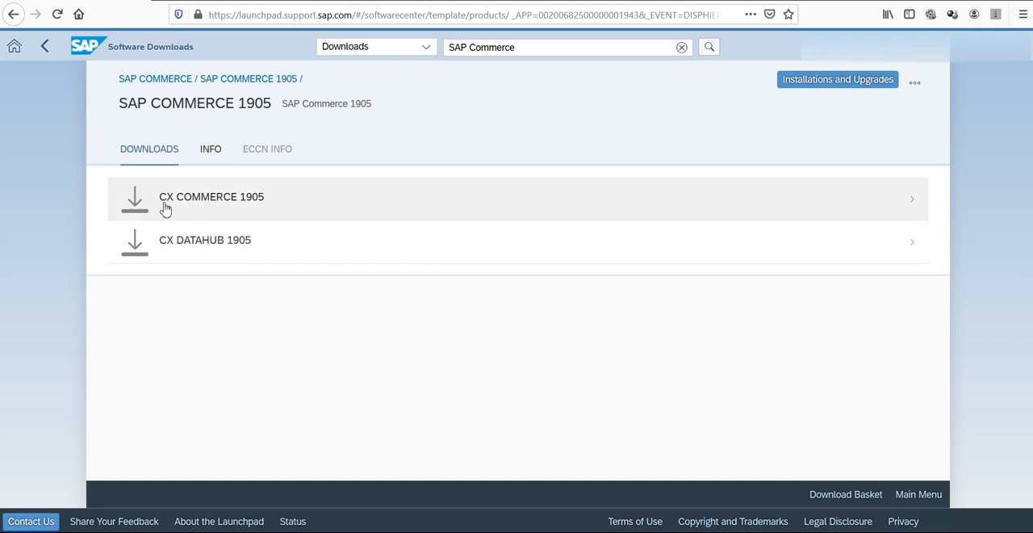
mouse_move(168, 210)
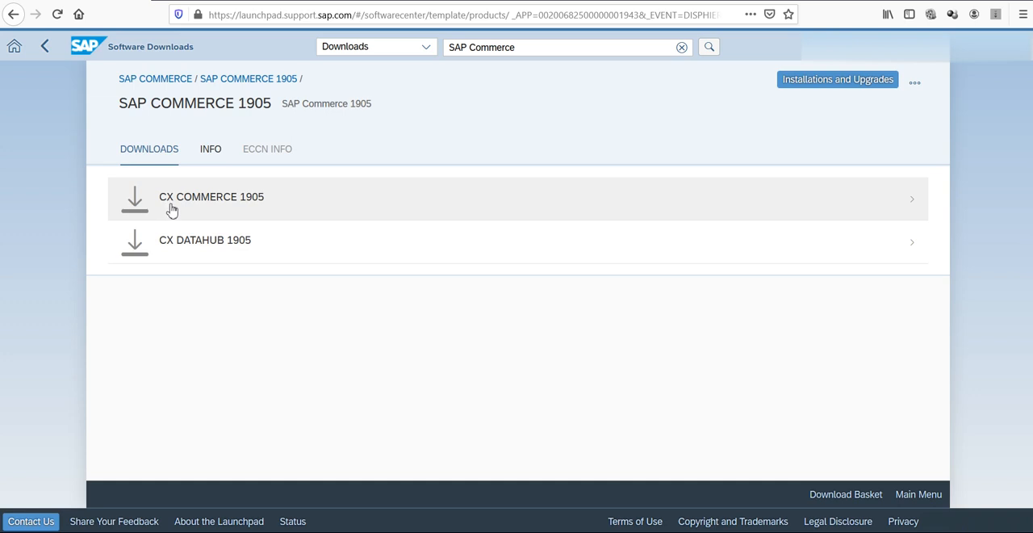
mouse_move(226, 216)
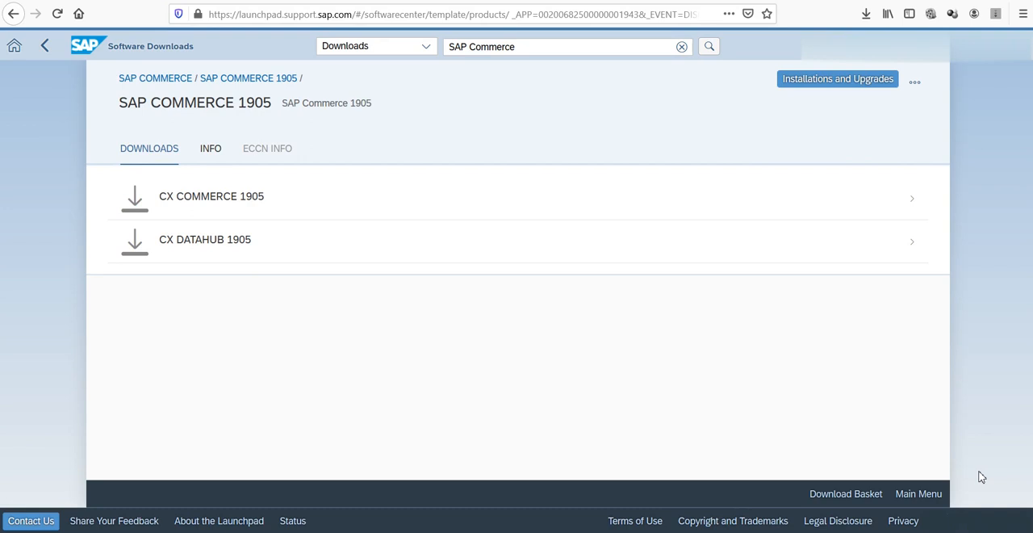
mouse_move(254, 201)
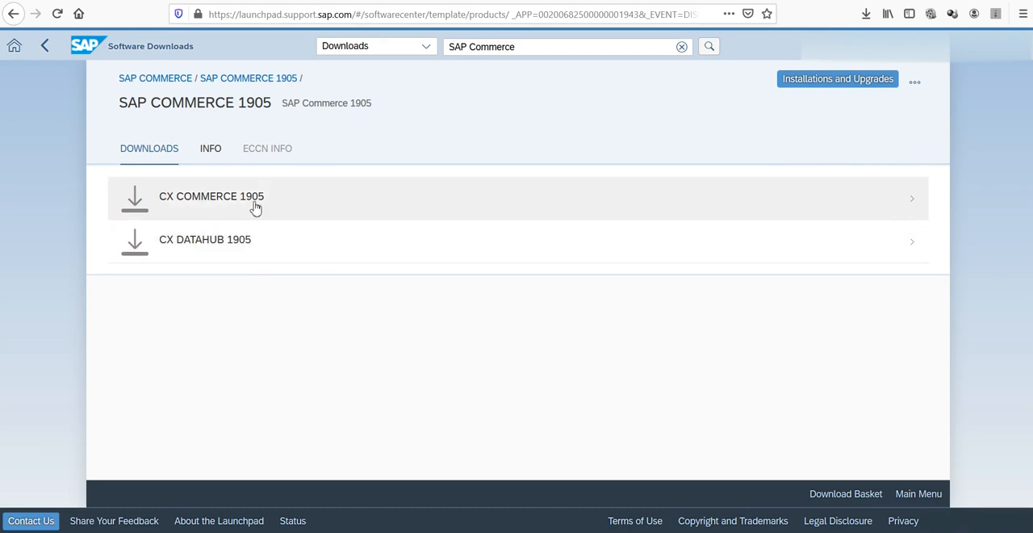
Start downloading CXCOMM190500P_8-70004140.ZIP from CX COMMERCE 1905, confirming and choosing Save File.
click(211, 197)
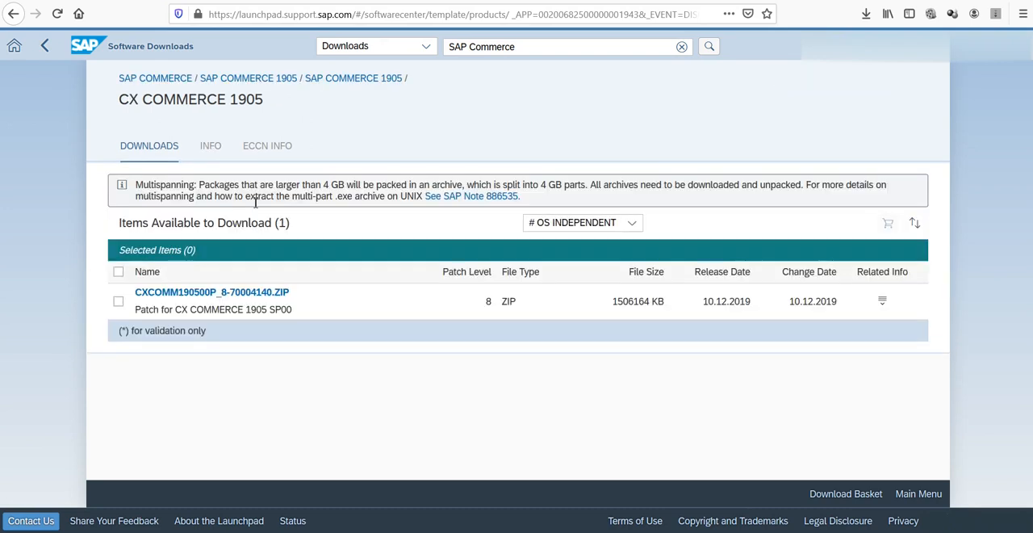
mouse_move(226, 284)
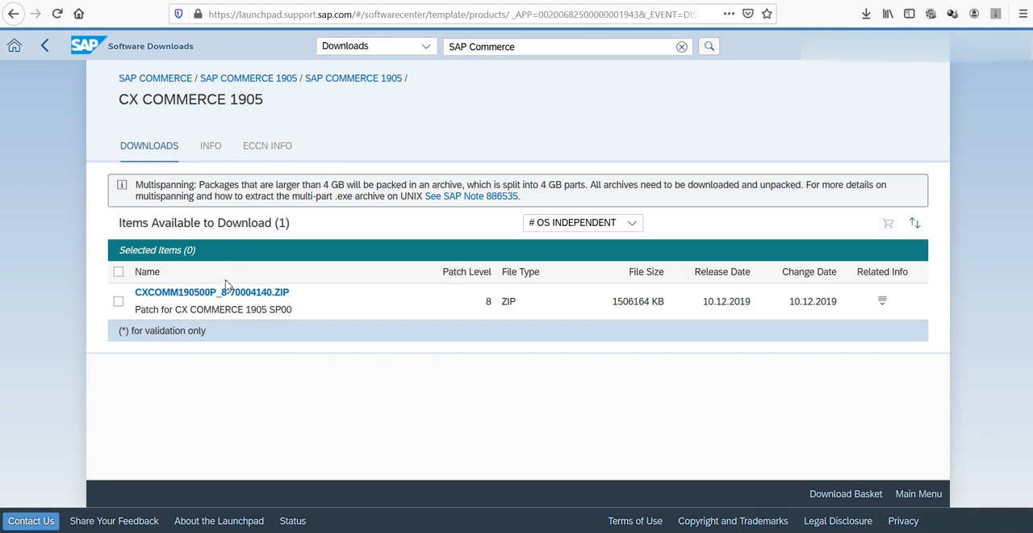
click(211, 292)
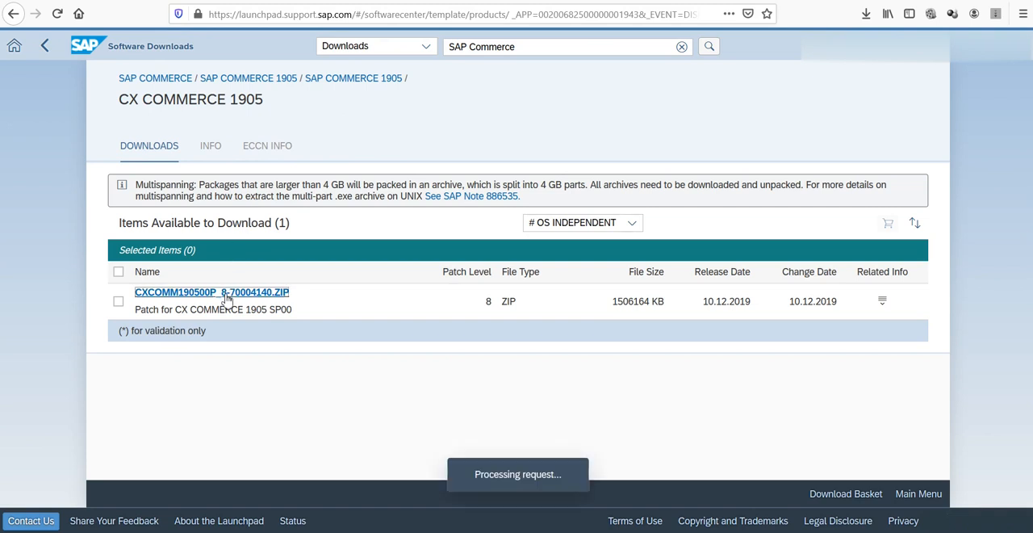
click(211, 292)
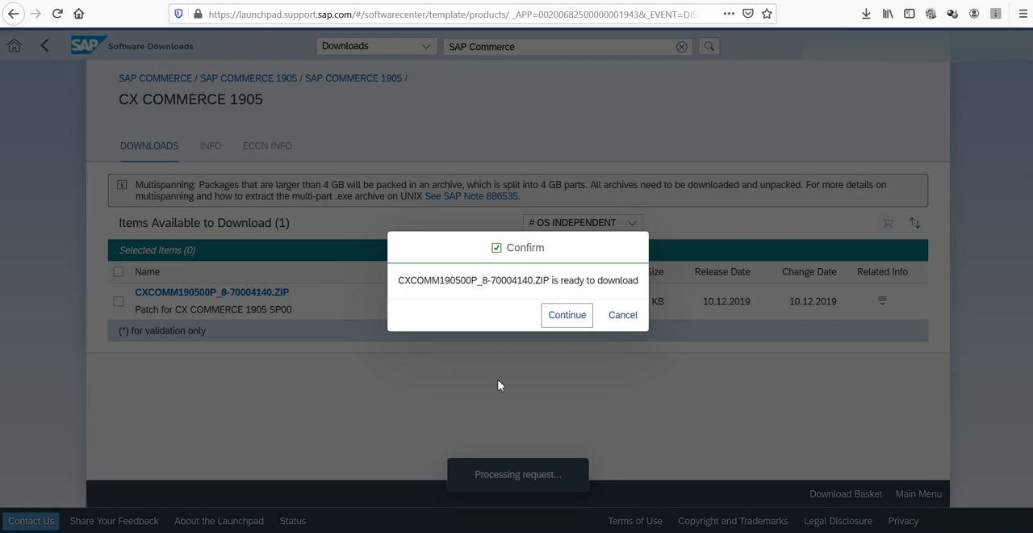
click(567, 315)
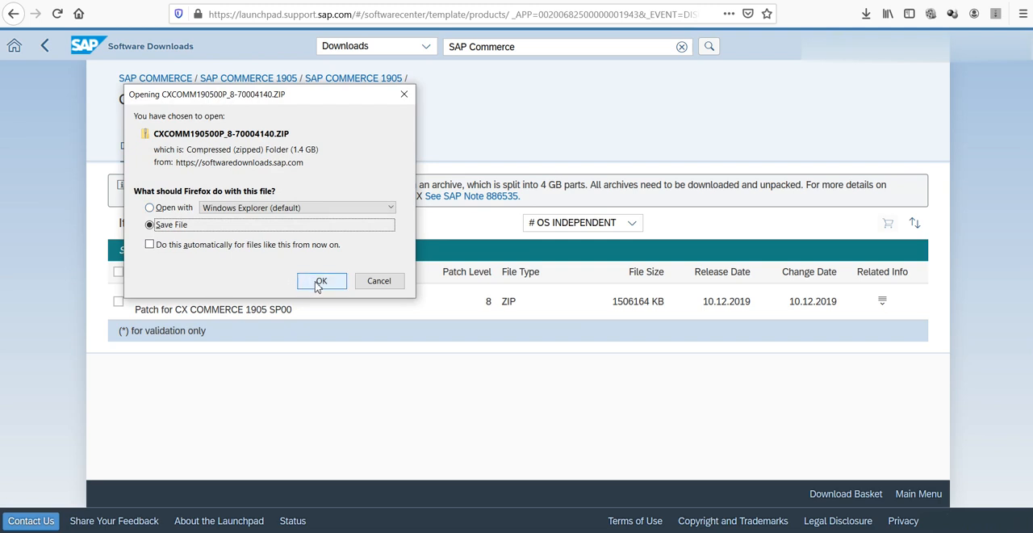
click(321, 281)
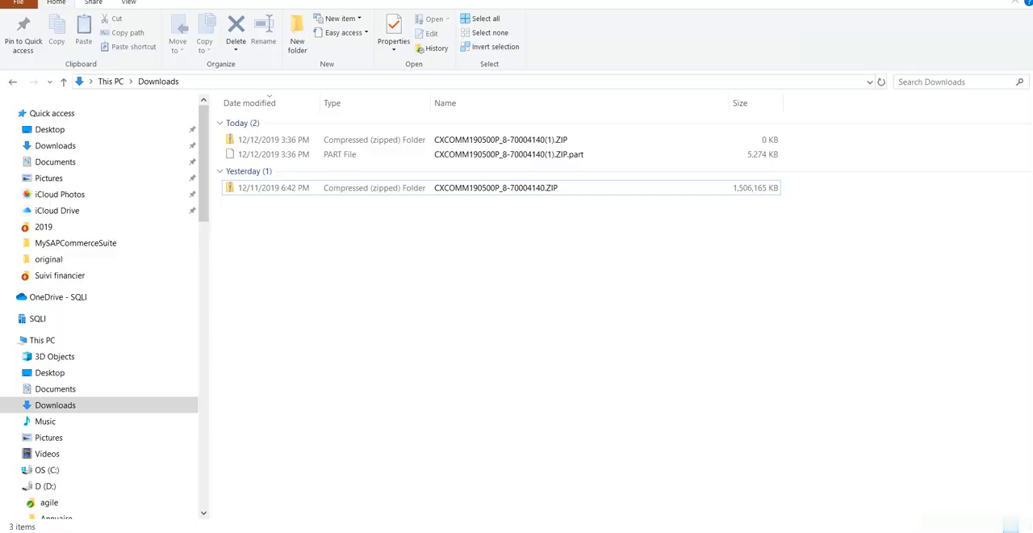
View the 1,506,165 KB CX Commerce ZIP in Downloads and return to the download page.
click(509, 153)
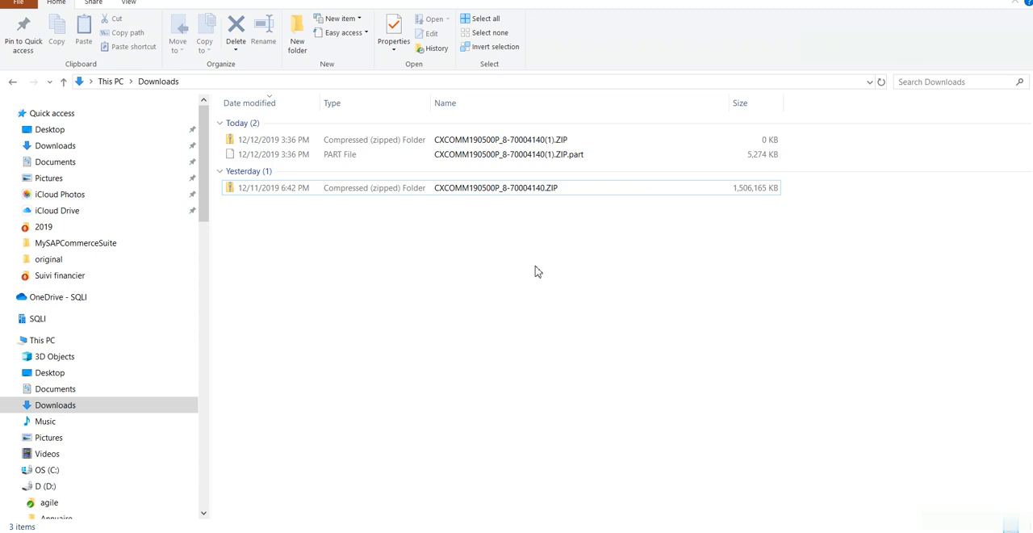
mouse_move(739, 201)
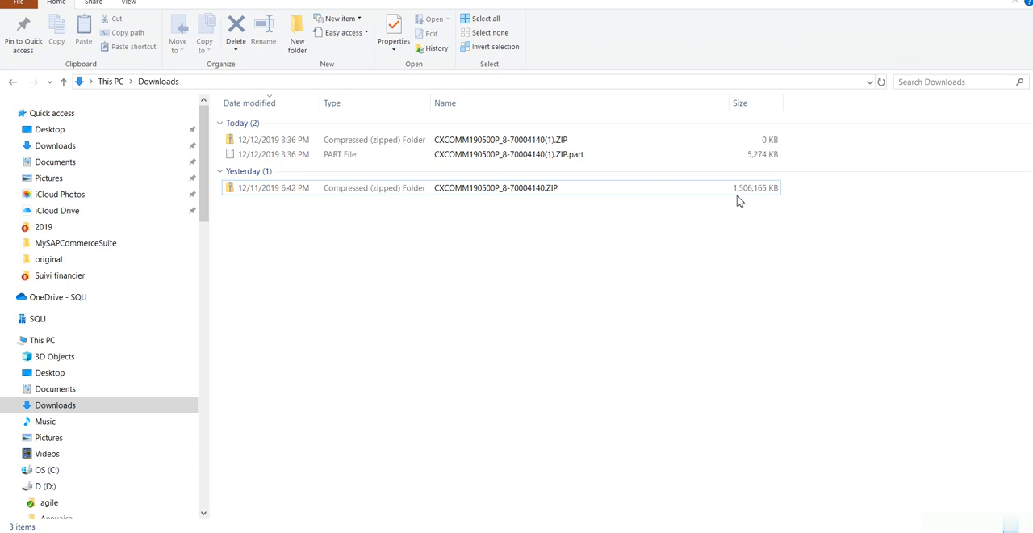
click(497, 187)
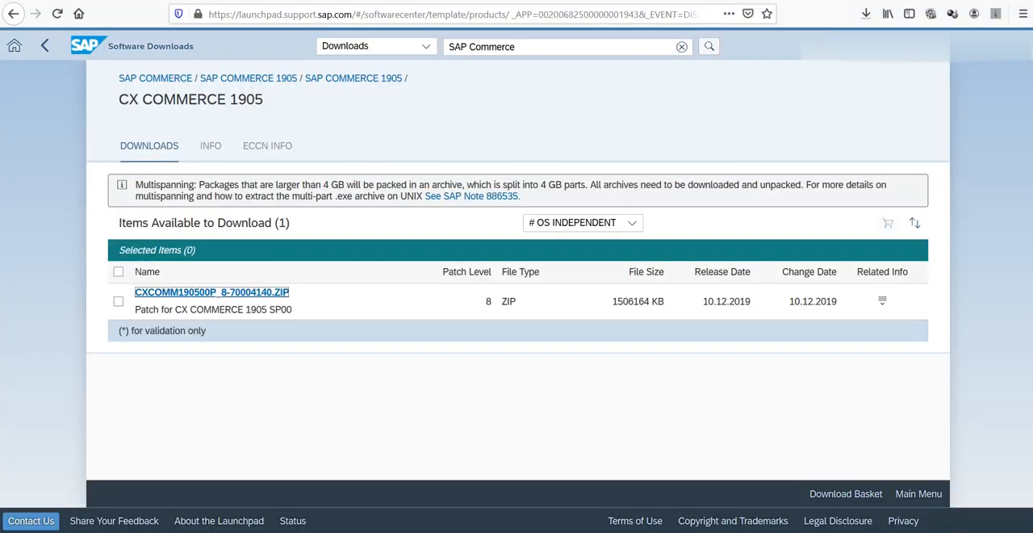
mouse_move(475, 452)
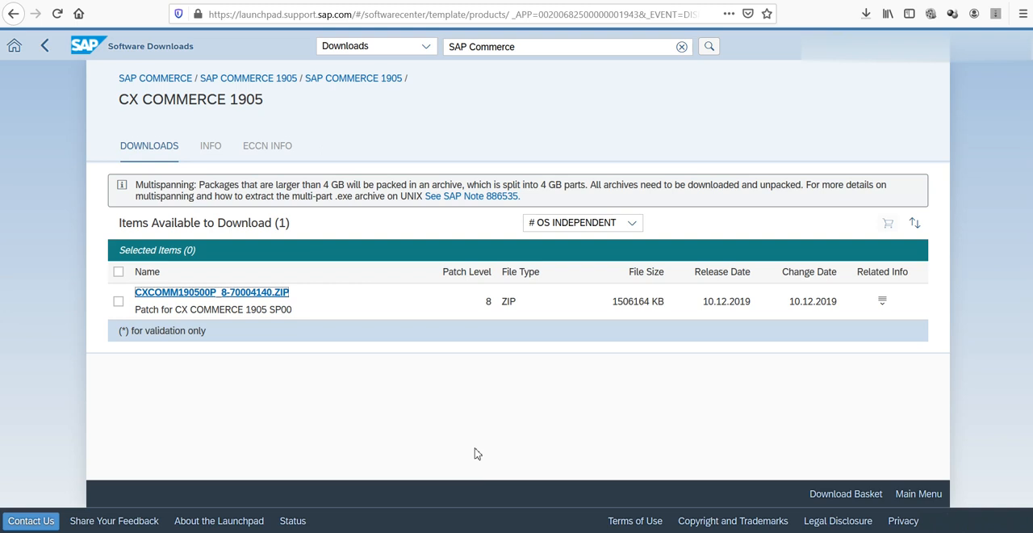